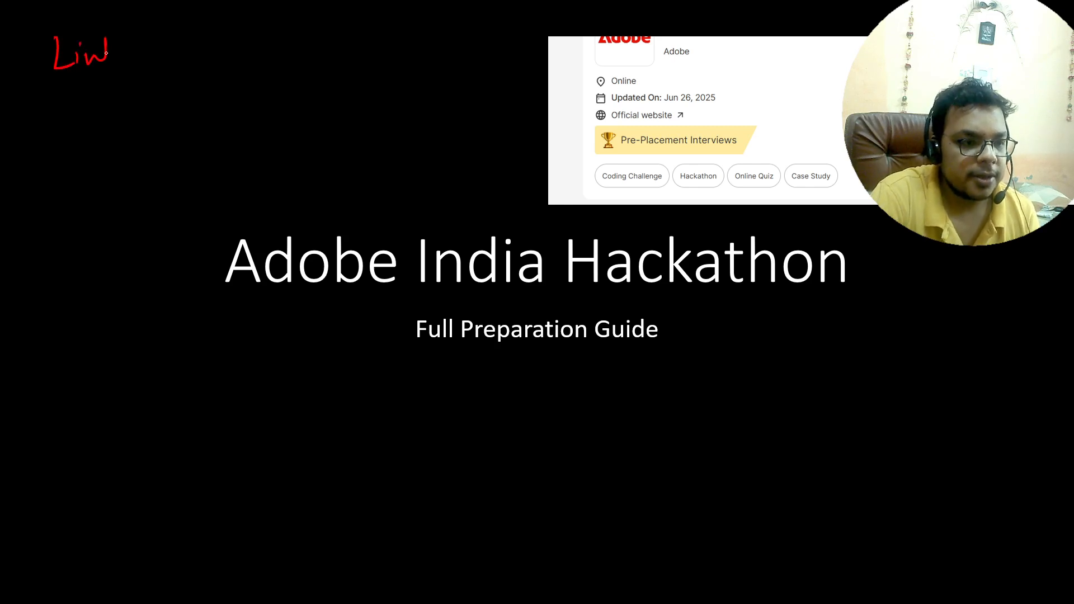
Handwrite a red 'Link in the...' note at the top left of the Adobe India Hackathon title slide
text(Link in the)
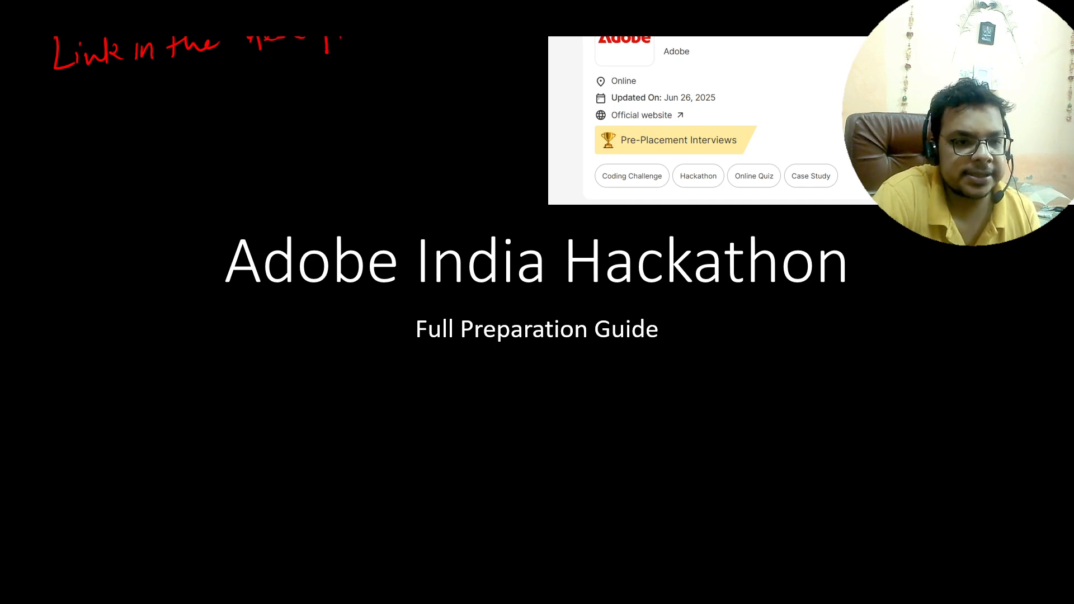
drag(55, 86, 408, 48)
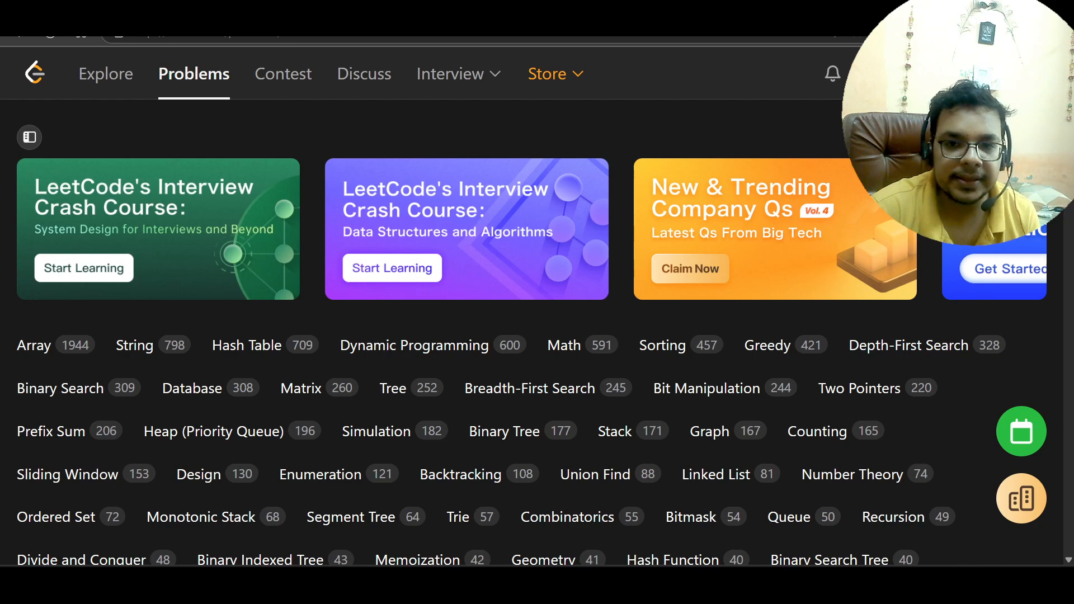
mouse_move(635, 132)
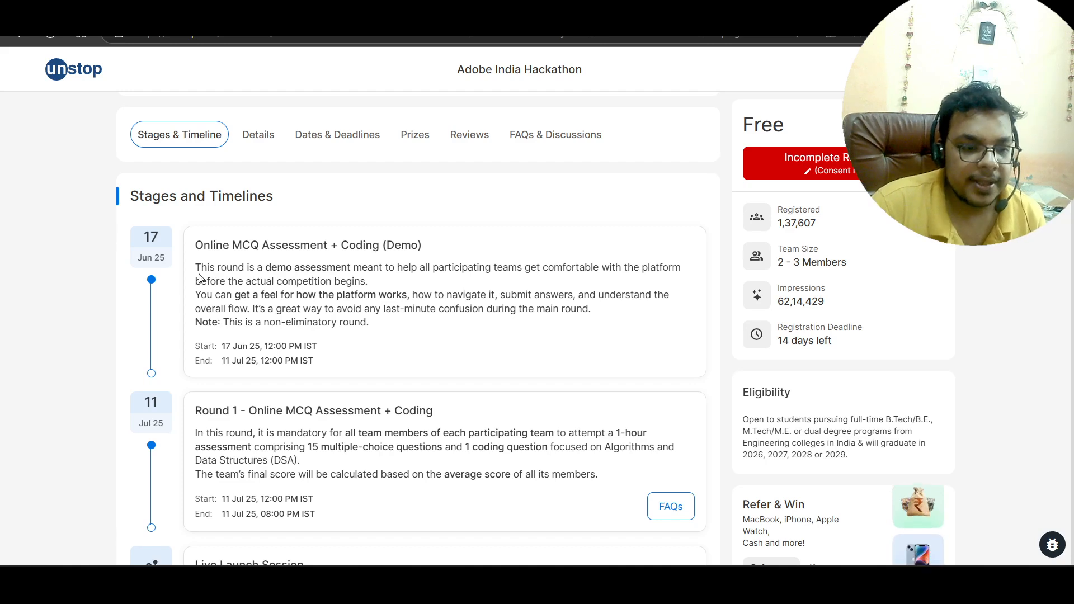
Highlight the demo round description, including getting a feel for the platform and avoiding last-minute confusion
drag(195, 268, 419, 268)
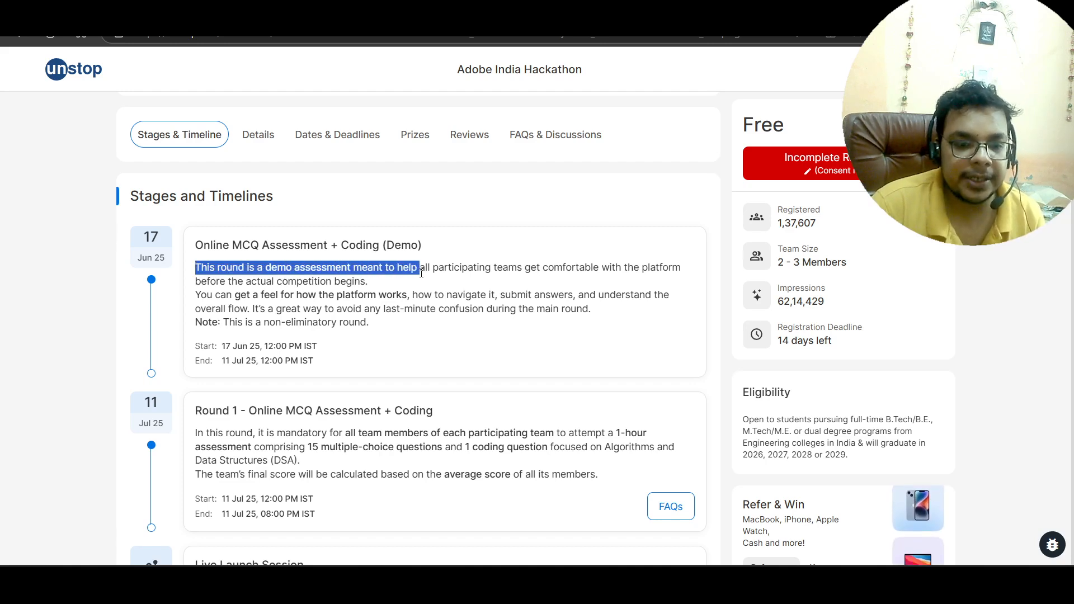
drag(416, 267, 622, 267)
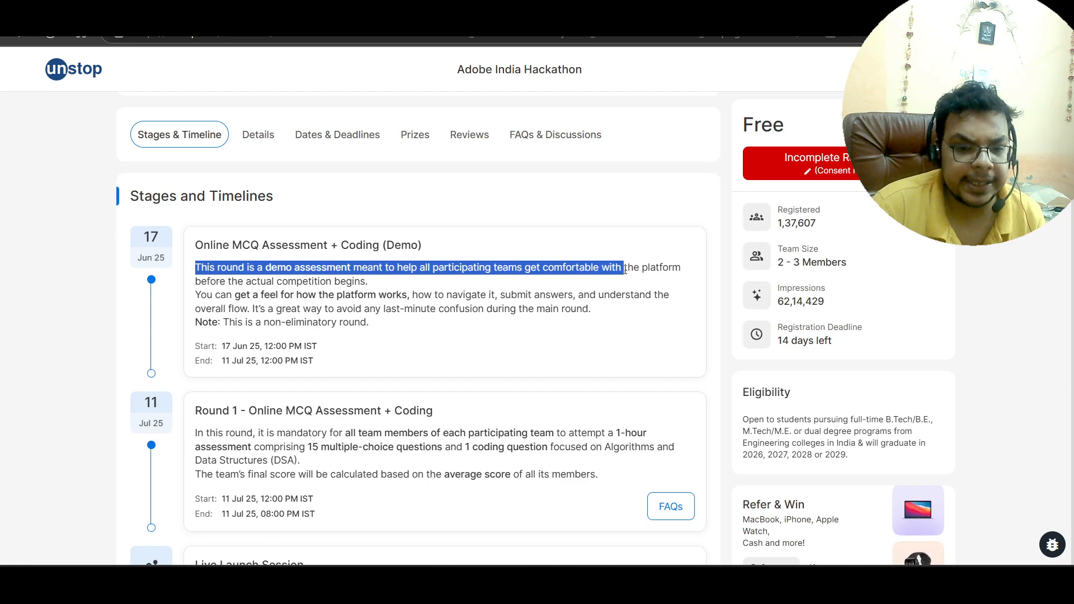
drag(622, 267, 681, 267)
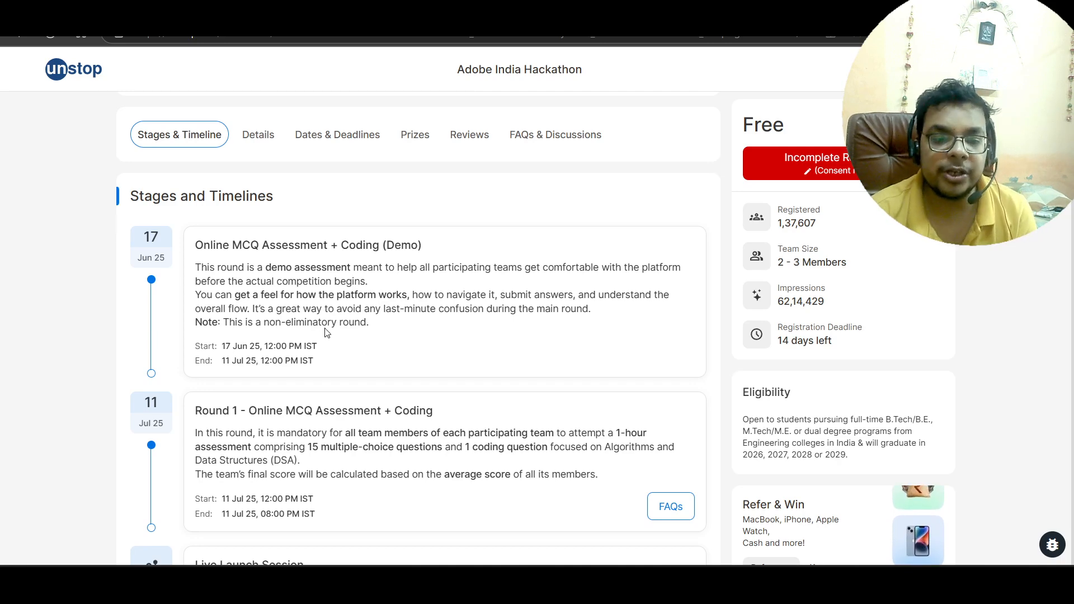
drag(357, 295, 492, 308)
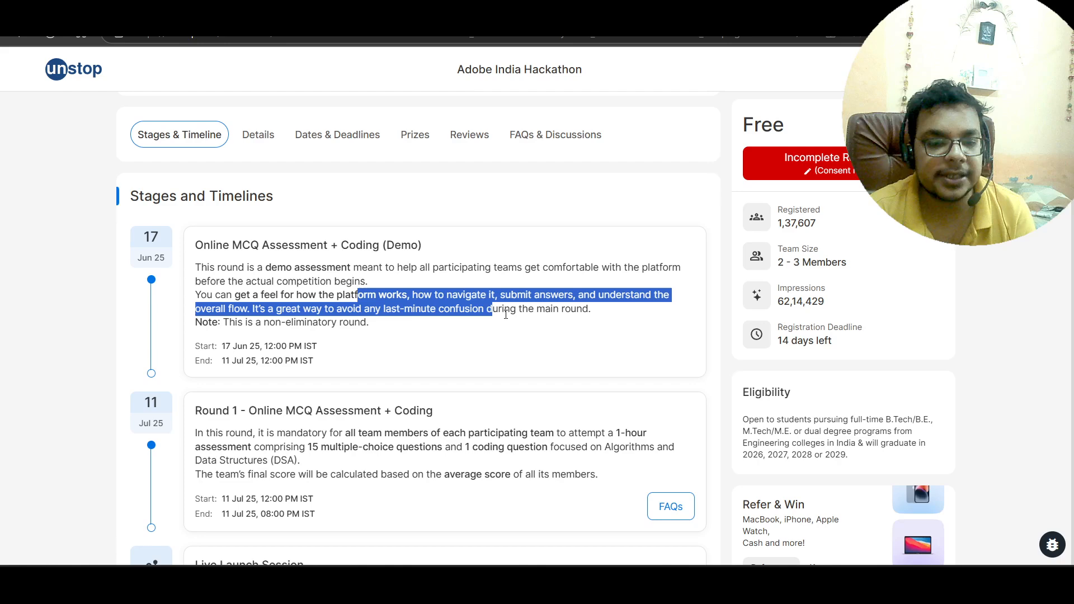
drag(491, 308, 368, 323)
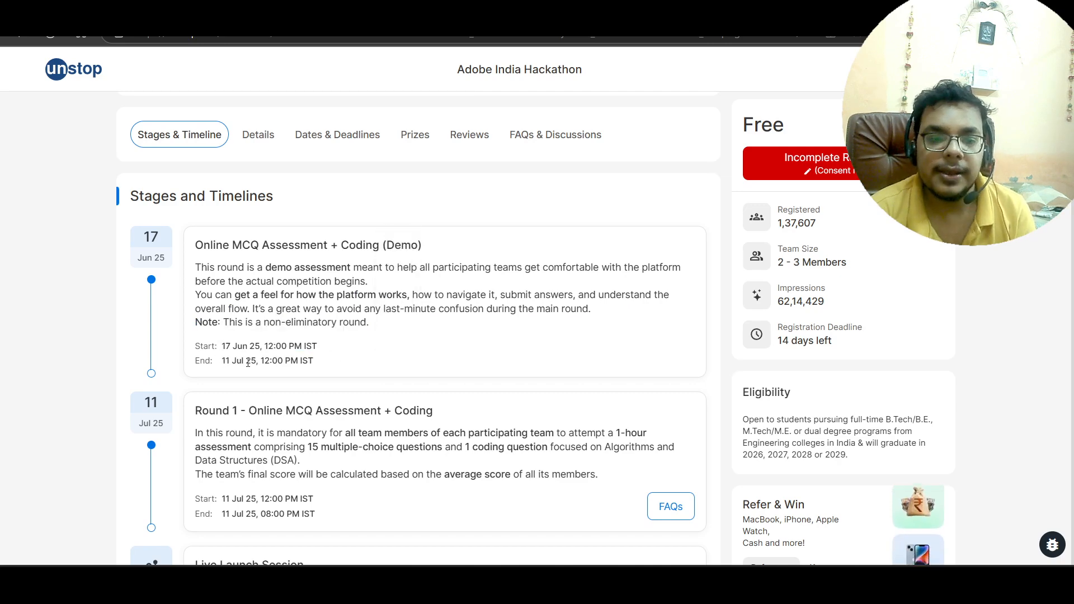
scroll(down, 3)
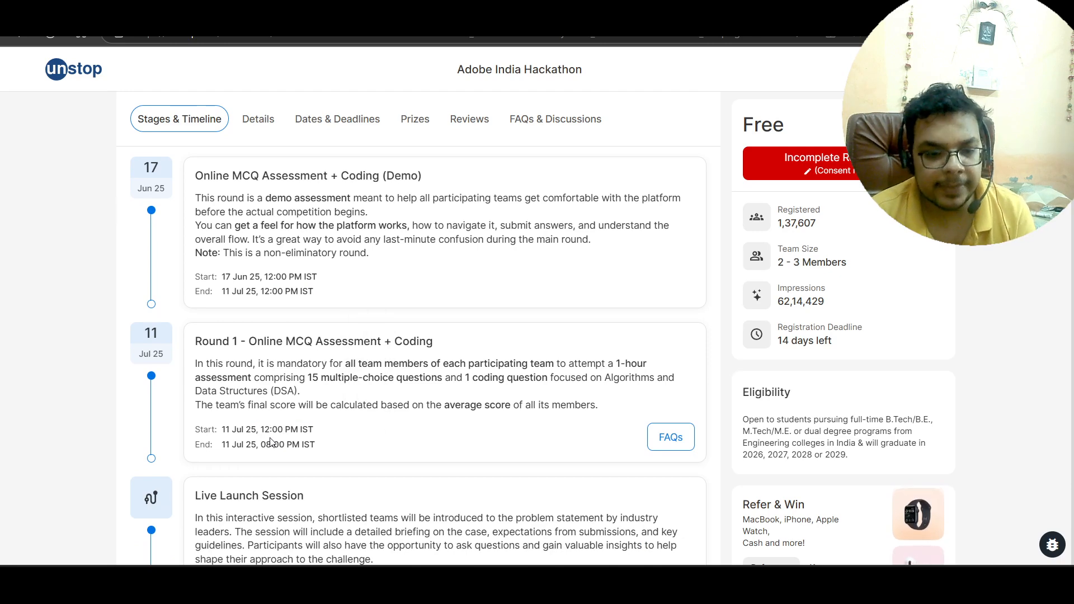
double_click(270, 341)
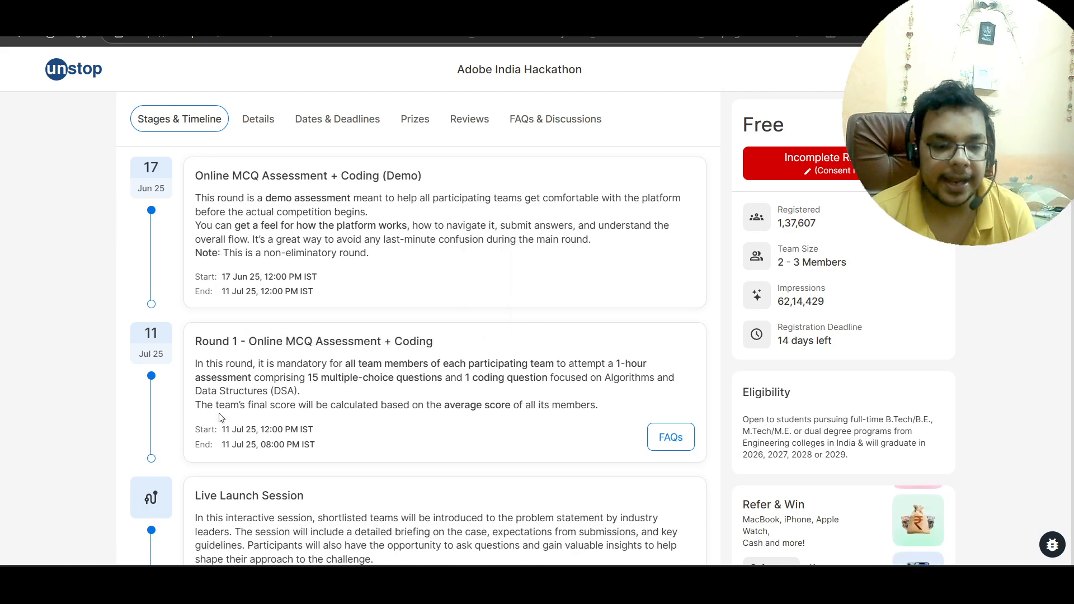
double_click(283, 444)
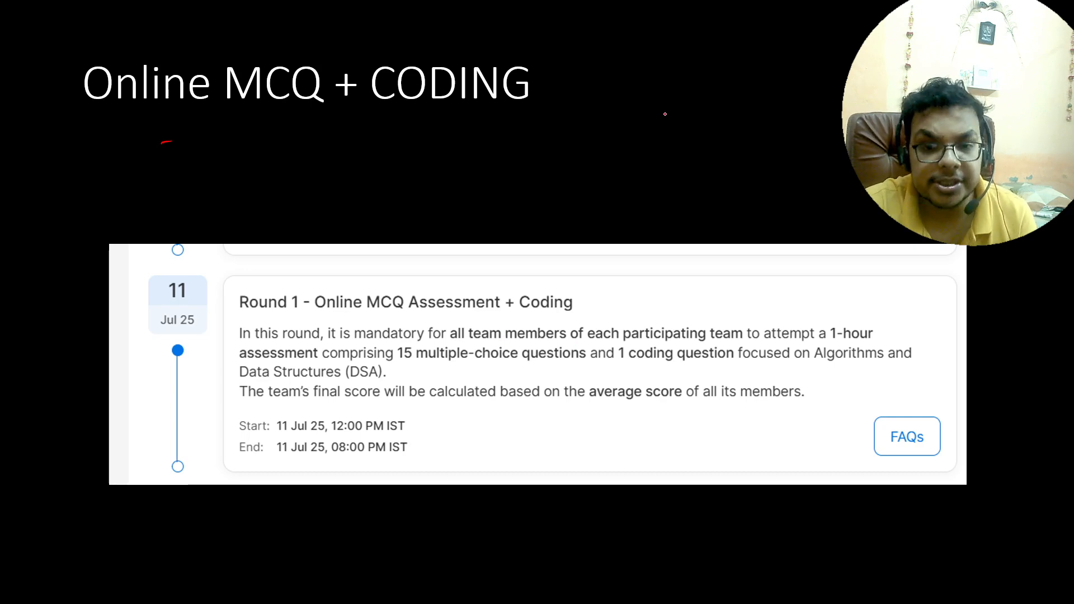
mouse_move(658, 46)
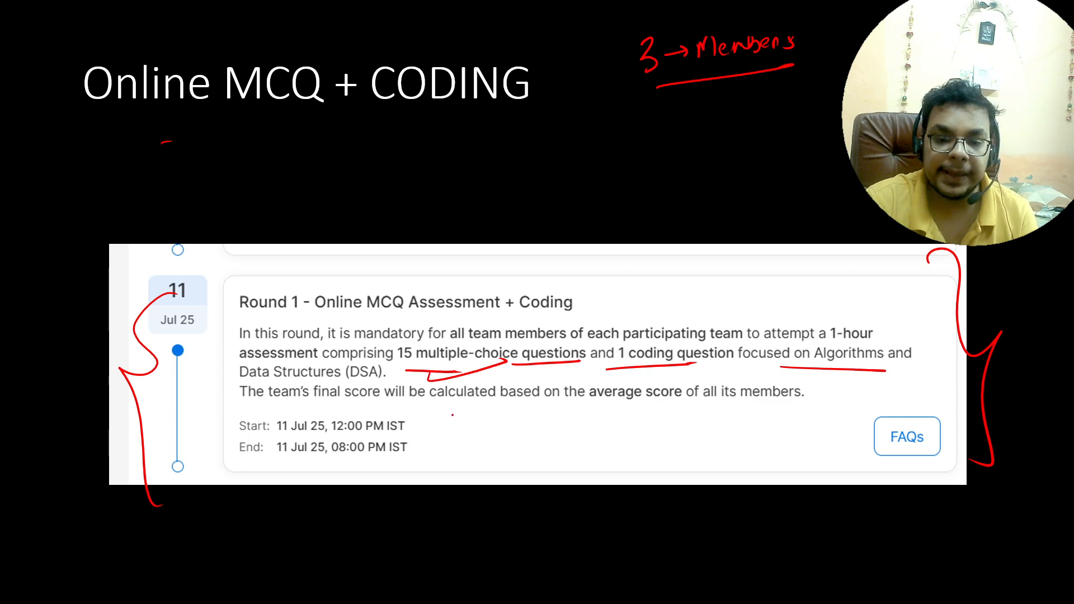
Underline the key details of the Round 1 card in red
drag(589, 408, 794, 408)
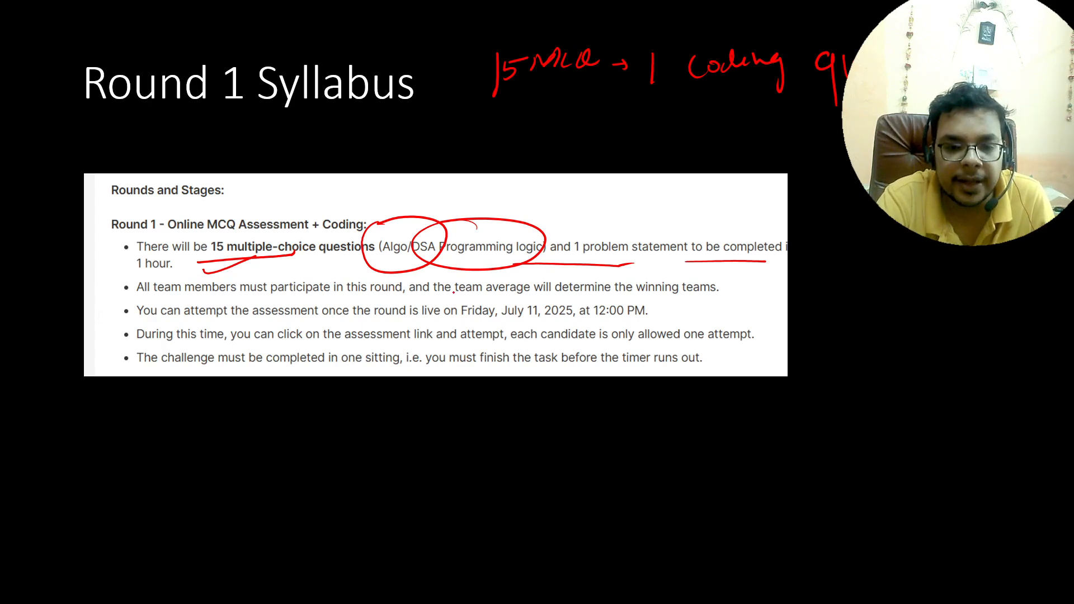
Circle the Algo/DSA programming logic topics on the Round 1 Syllabus slide
drag(747, 275, 842, 272)
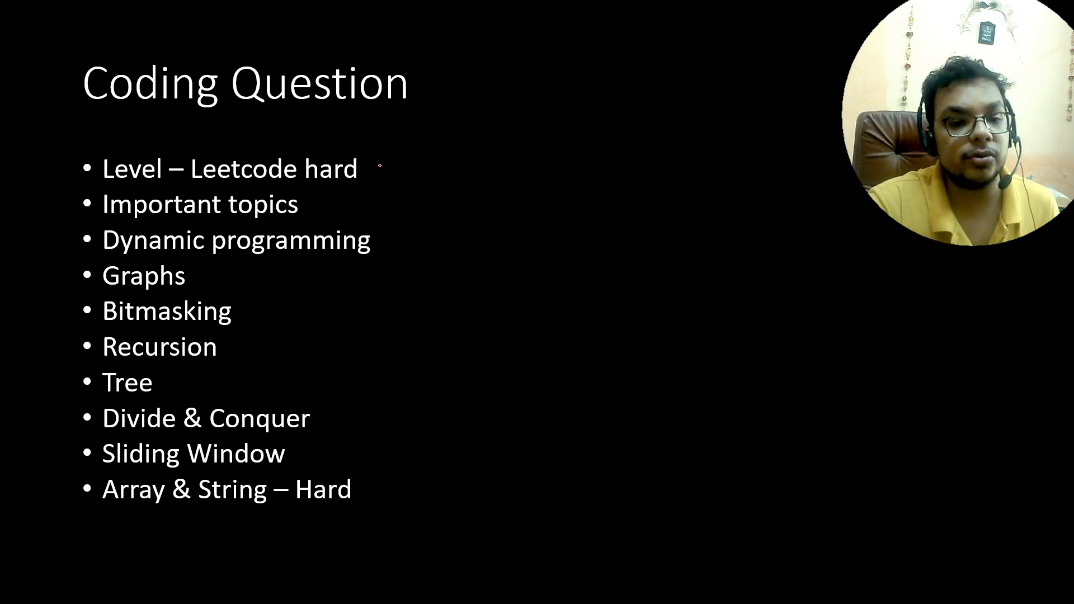
drag(387, 175, 527, 54)
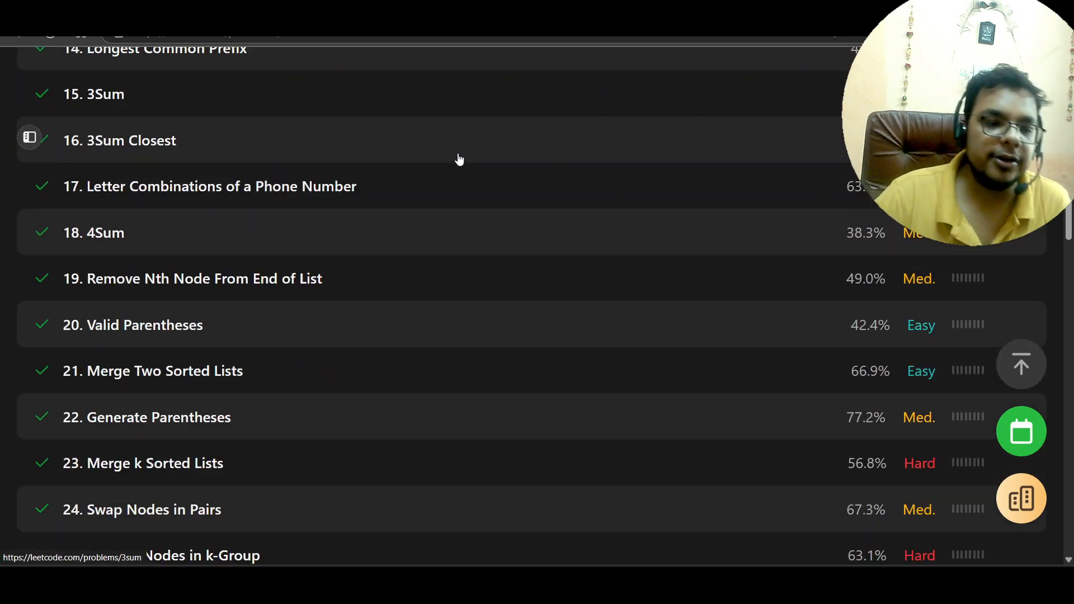
Scroll down through the LeetCode problem list
scroll(down, 3)
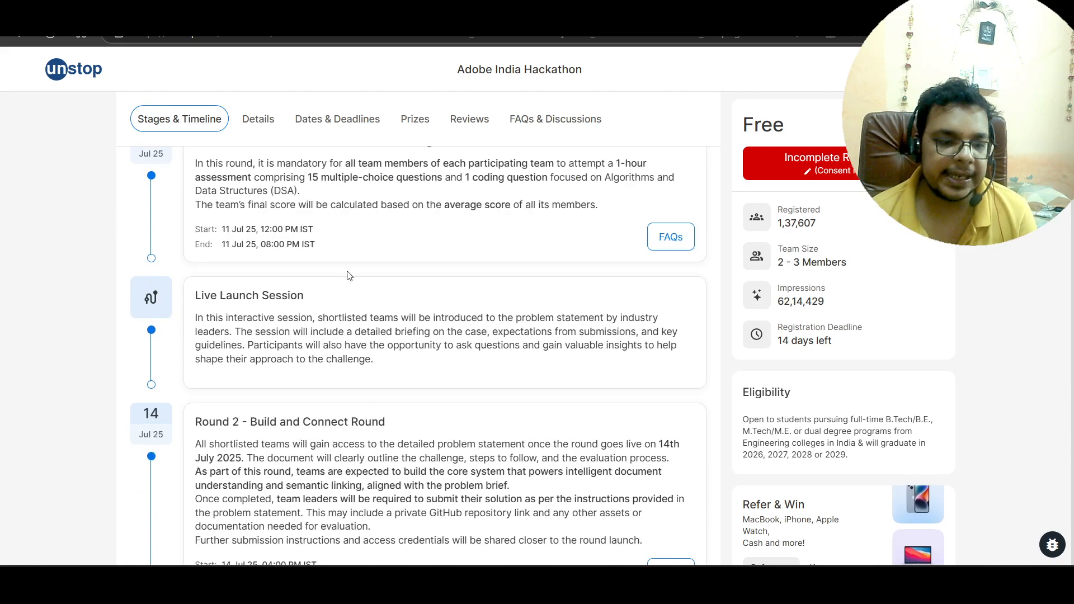
scroll(down, 3)
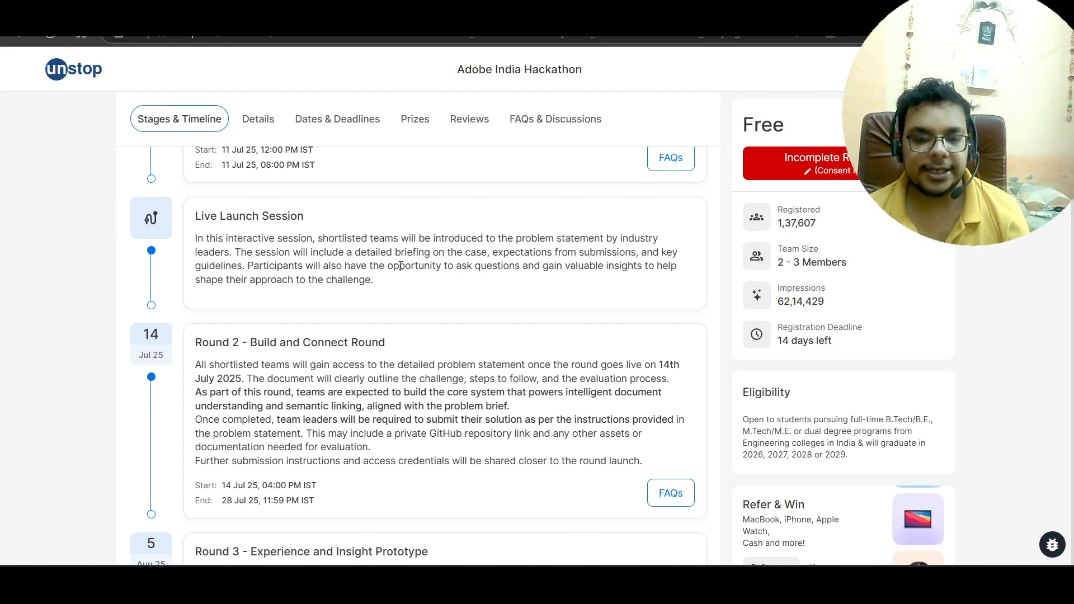
scroll(down, 3)
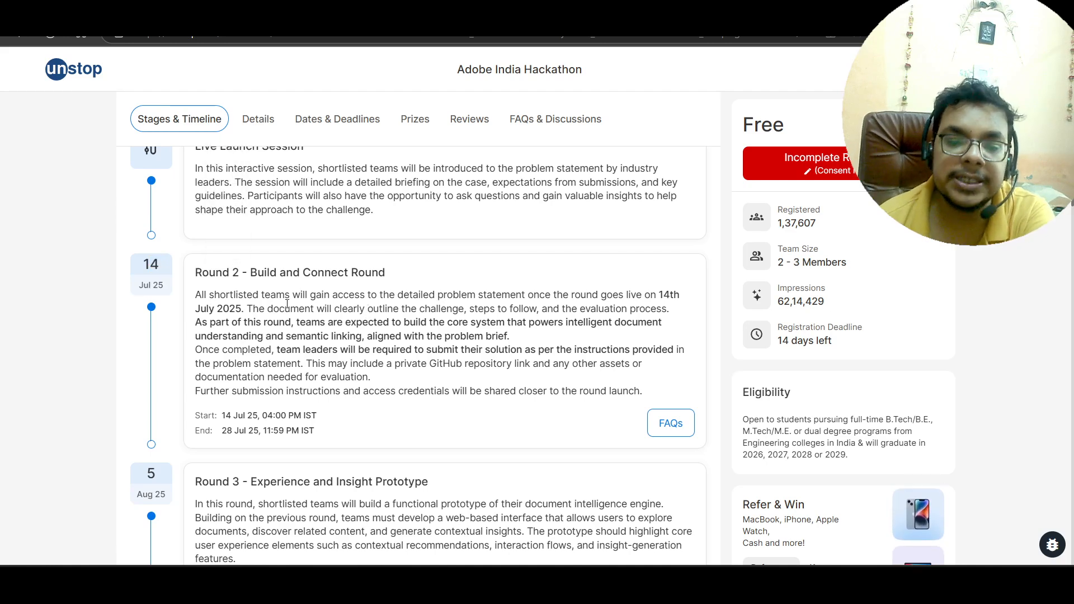
drag(378, 295, 678, 294)
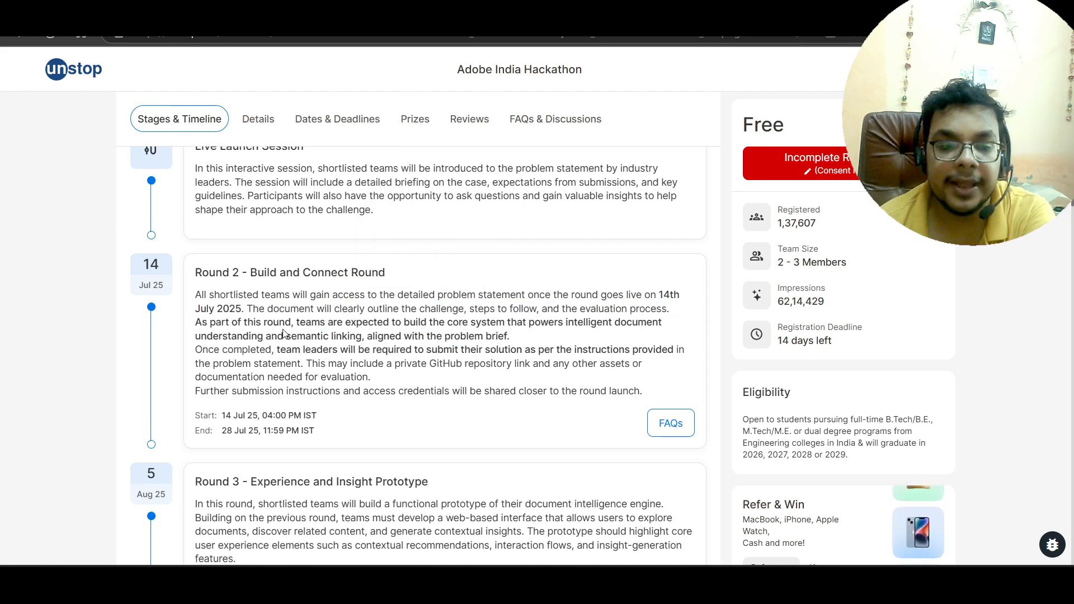
Highlight the Round 2 core system, private GitHub repository and documentation requirements
drag(309, 308, 510, 335)
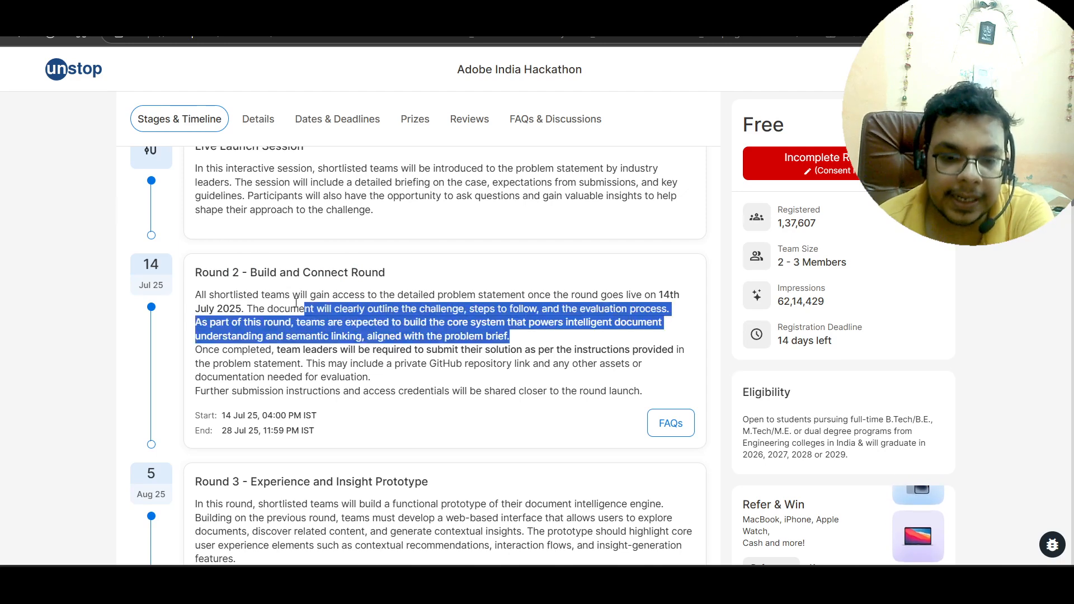
click(275, 350)
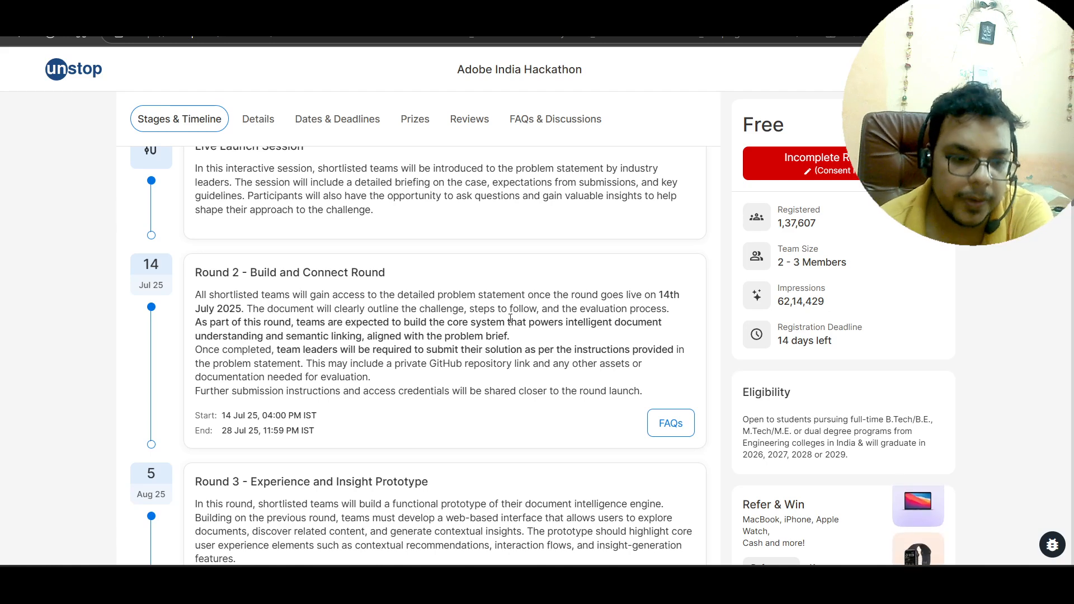
drag(312, 364, 507, 364)
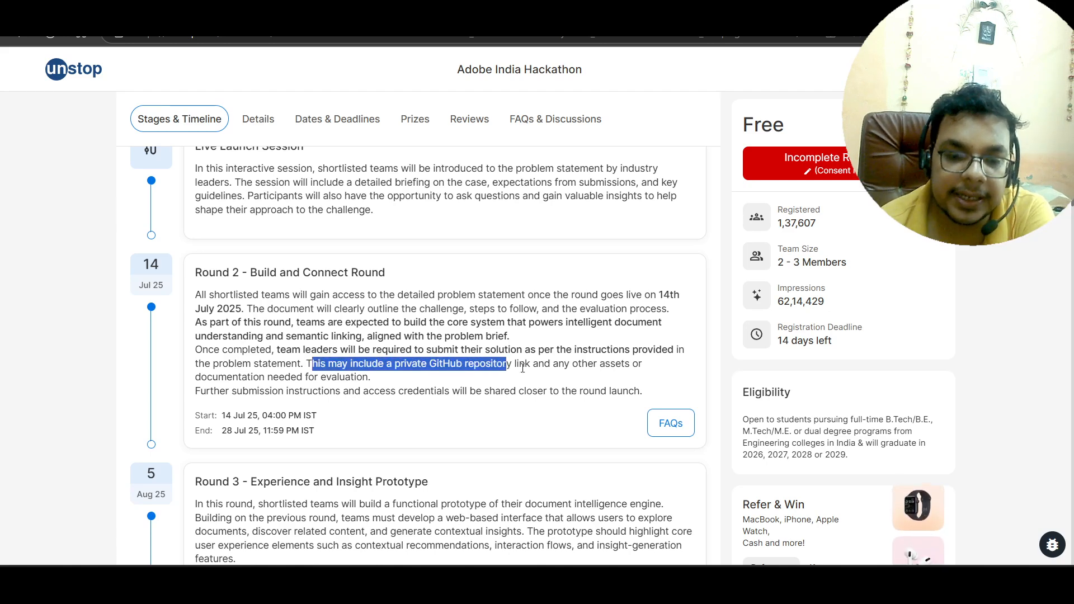
drag(311, 364, 370, 376)
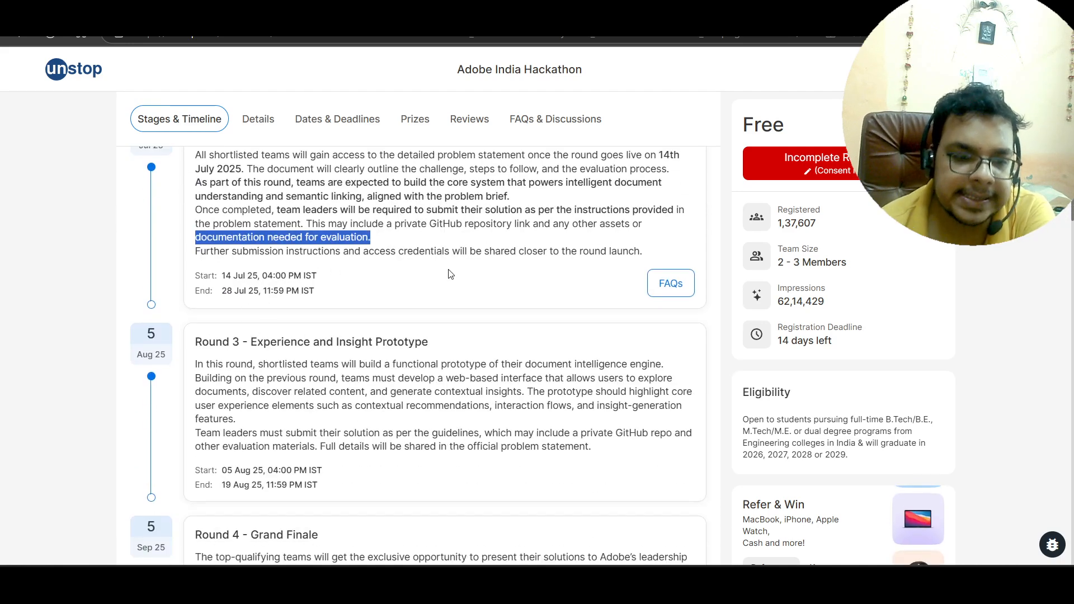
mouse_move(551, 269)
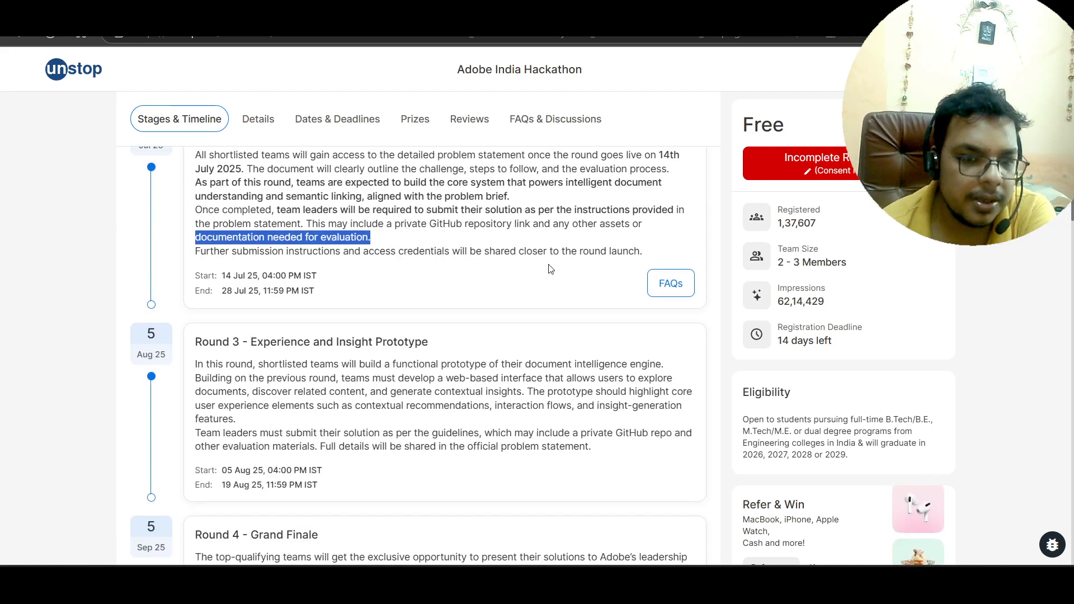
Scroll past Rounds 3 and 4 to the Dates & Deadlines section
scroll(down, 3)
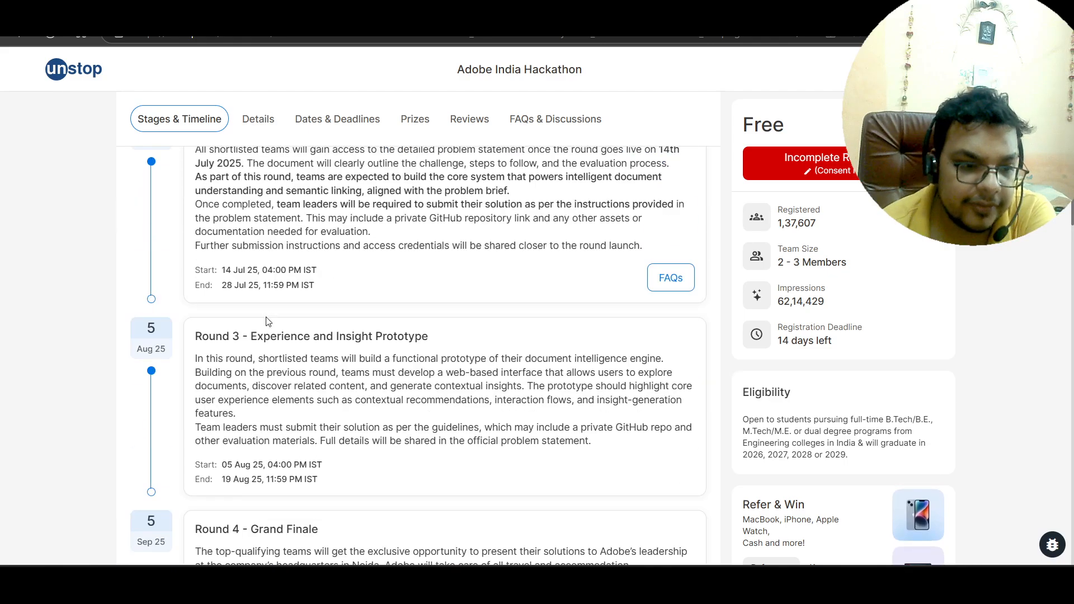
scroll(down, 3)
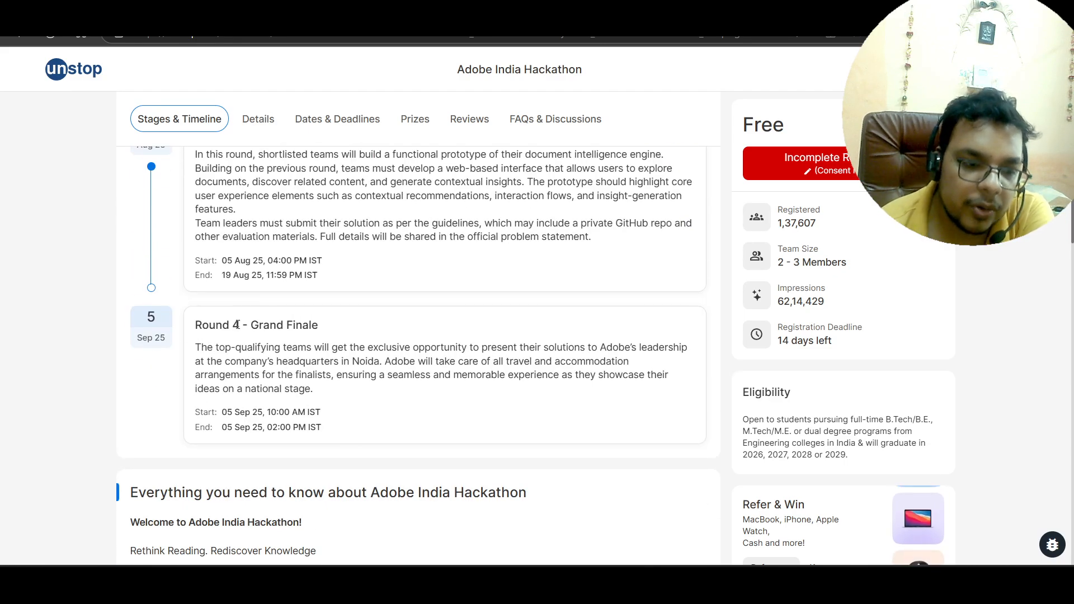
scroll(down, 3)
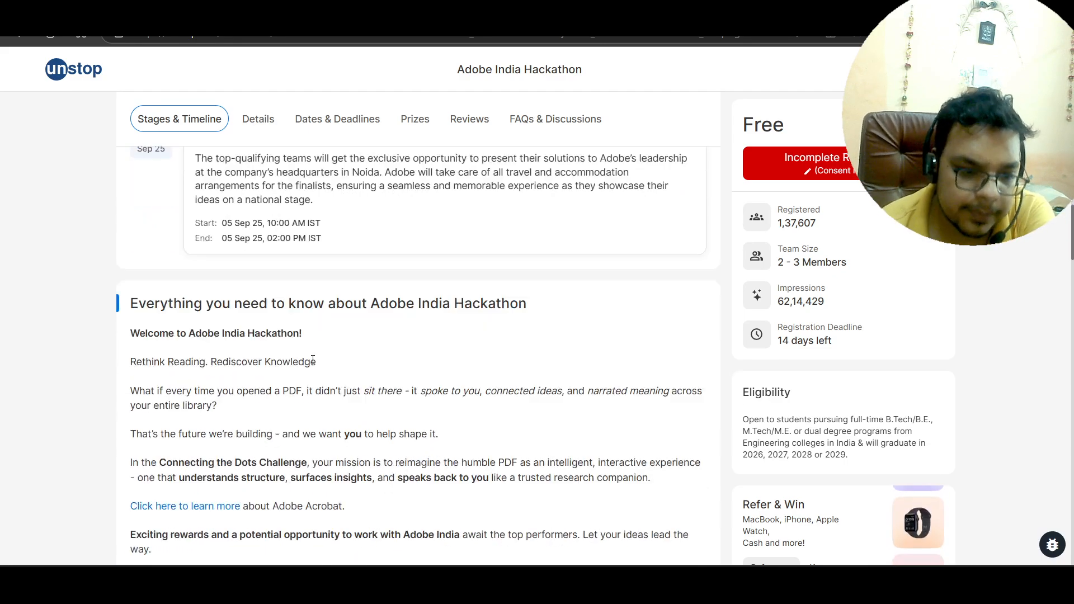
click(337, 119)
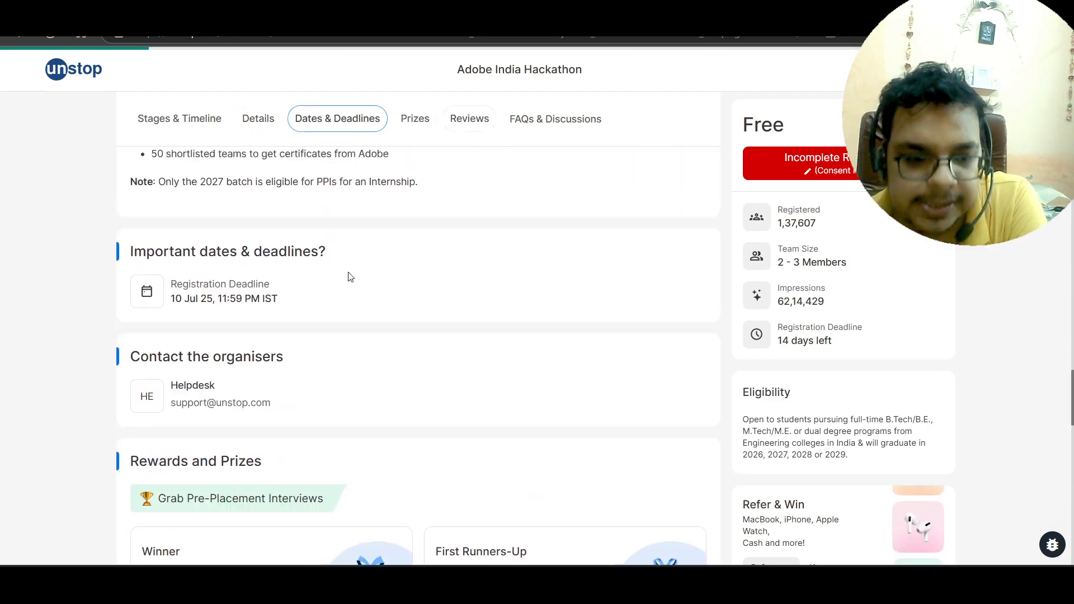